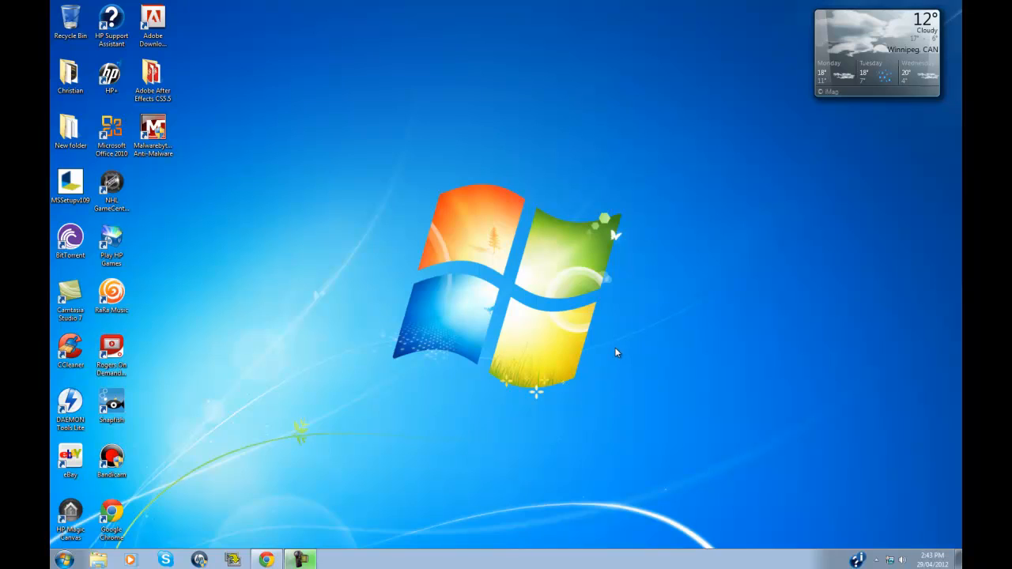
mouse_move(566, 364)
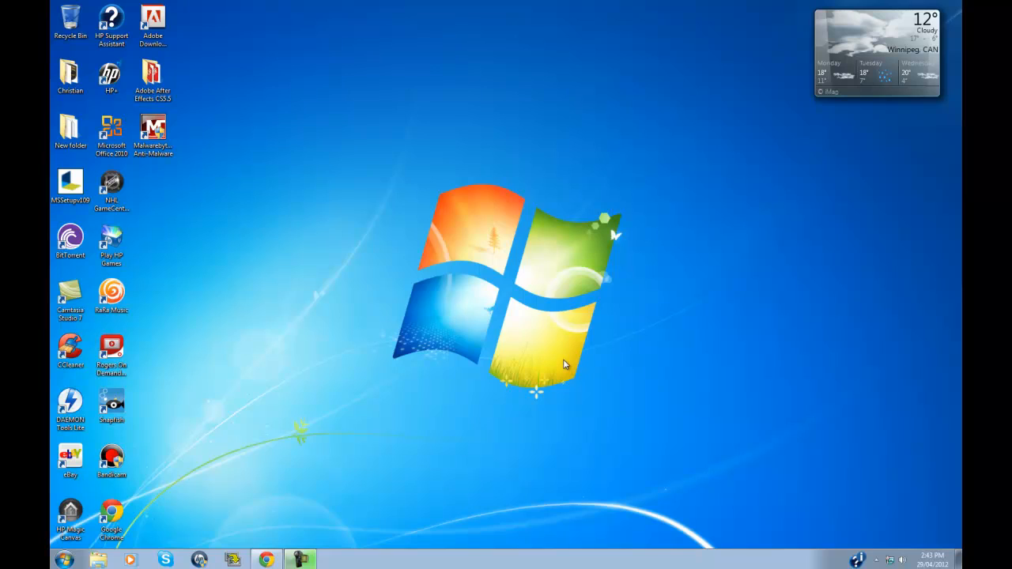
mouse_move(583, 361)
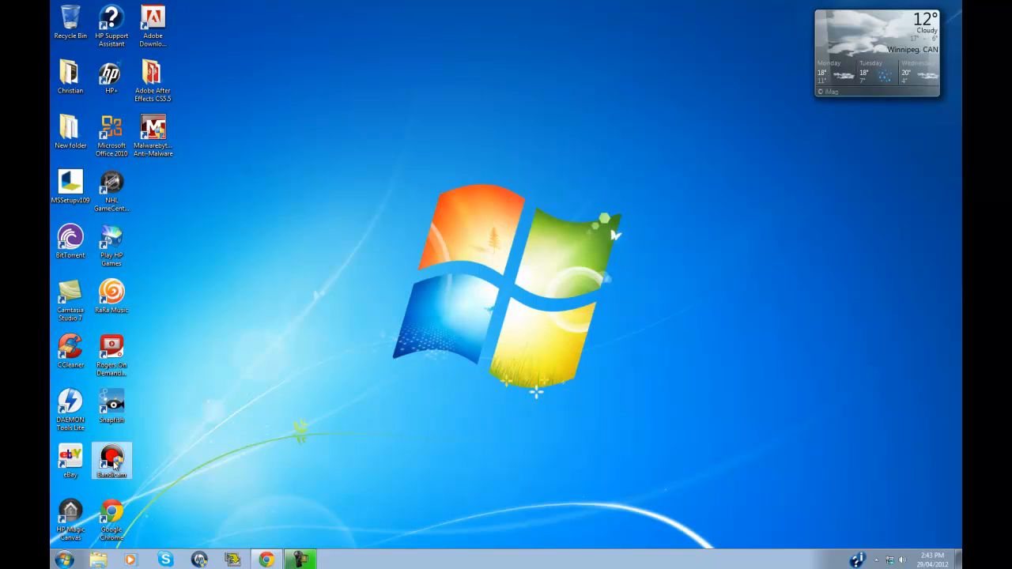
Step: Launch Bandicam from its desktop shortcut, landing on the General settings
double_click(111, 462)
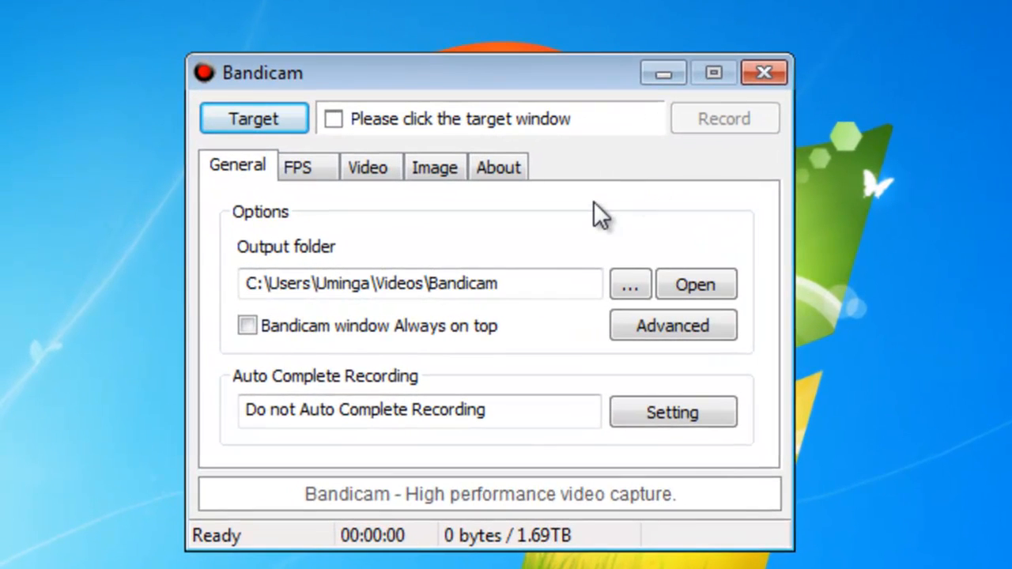
mouse_move(593, 102)
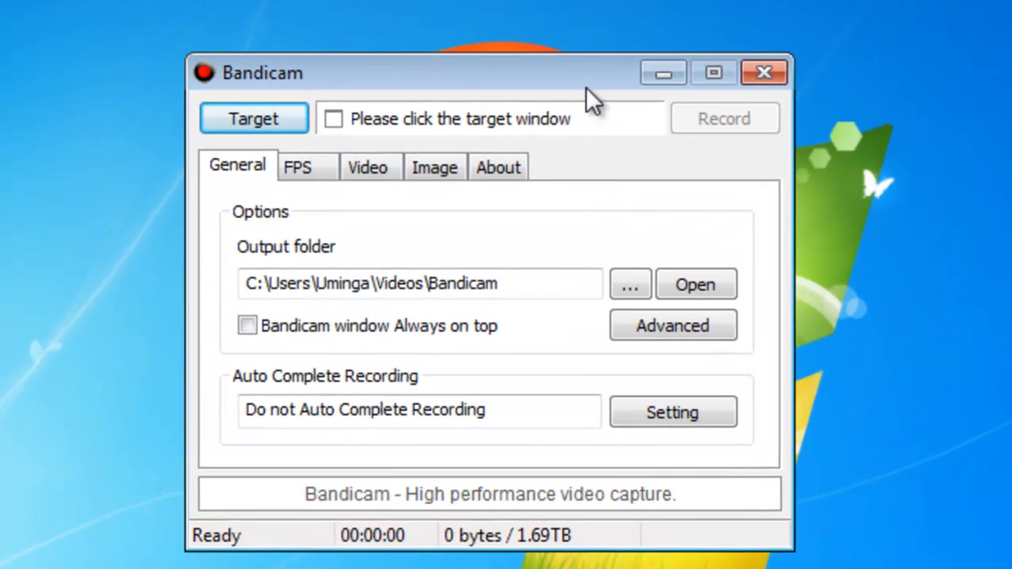
mouse_move(651, 171)
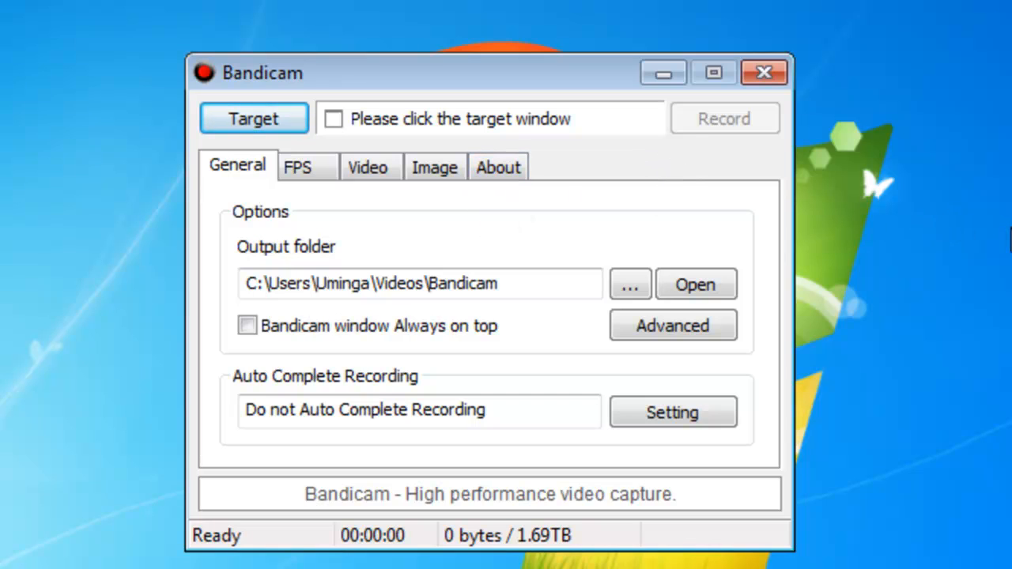
mouse_move(572, 155)
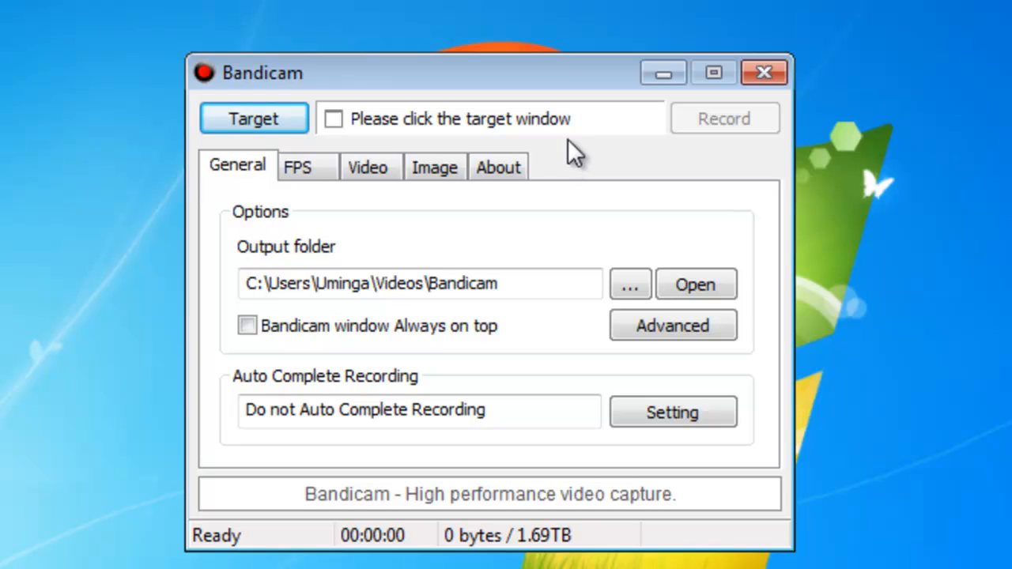
mouse_move(557, 111)
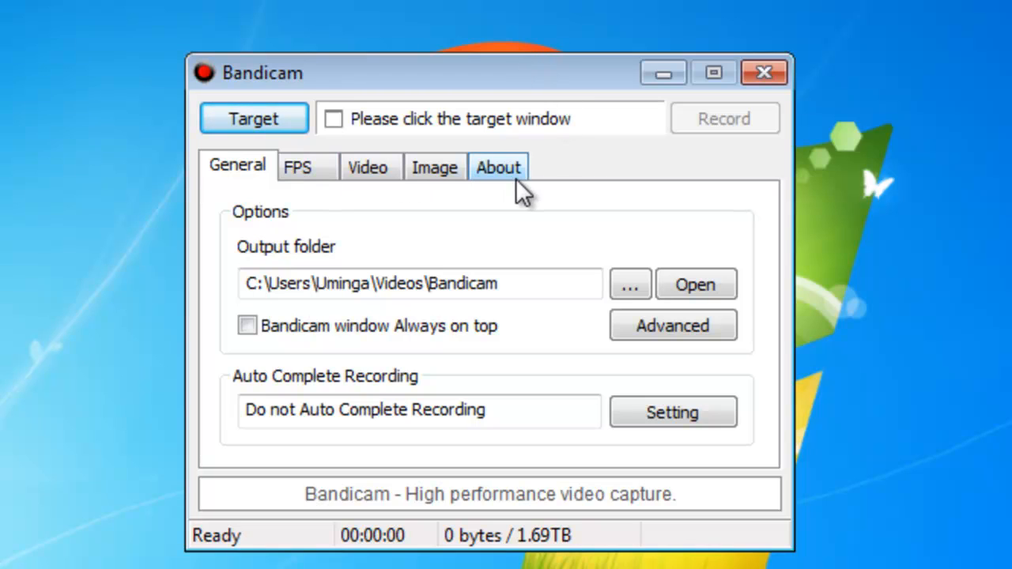
mouse_move(506, 187)
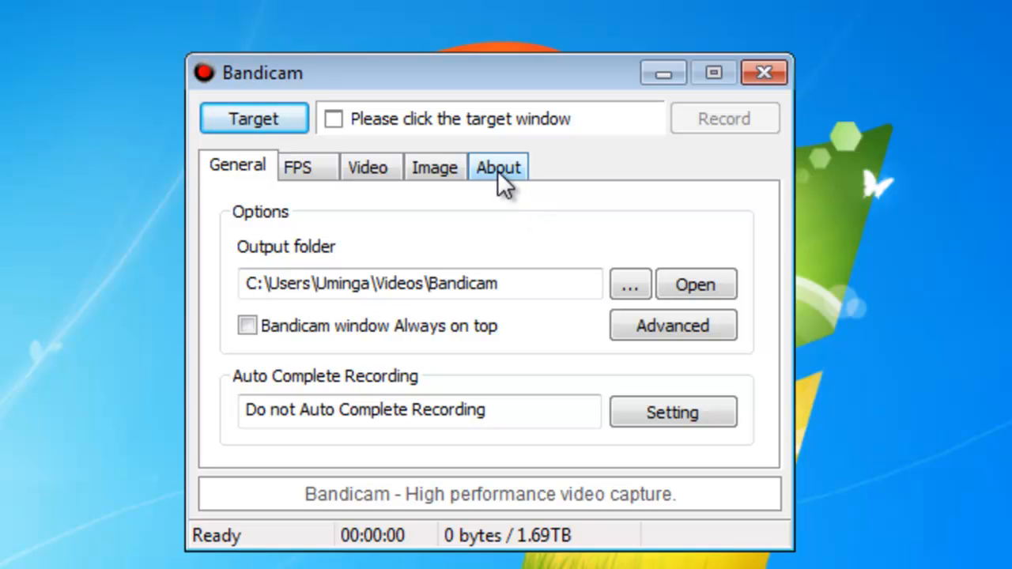
mouse_move(687, 230)
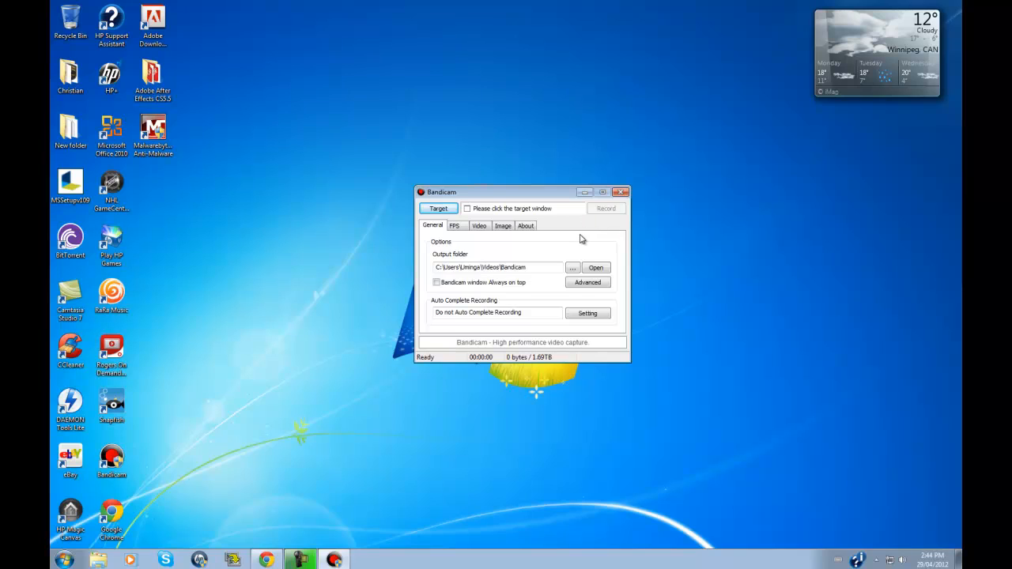
mouse_move(589, 218)
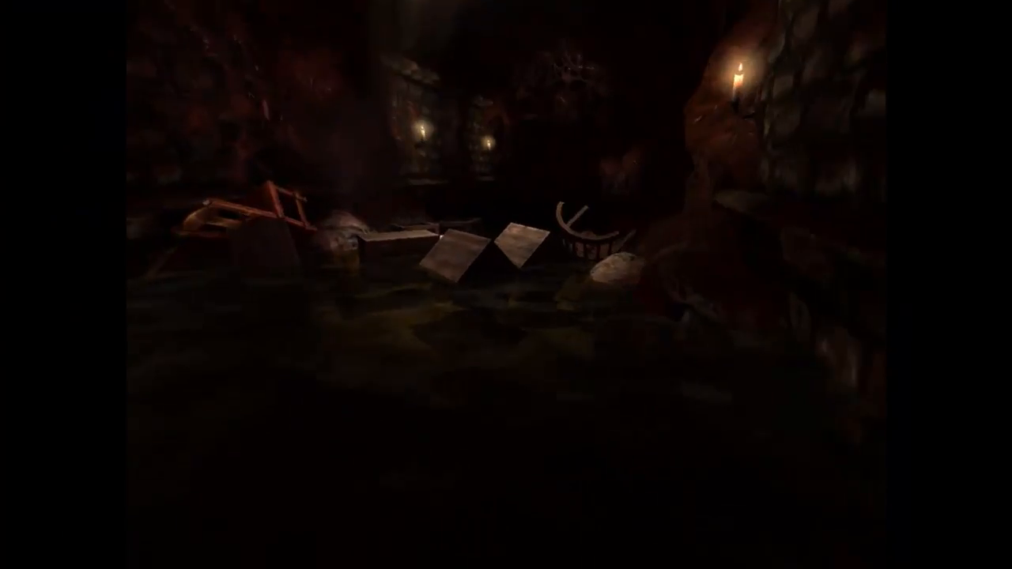
mouse_move(506, 285)
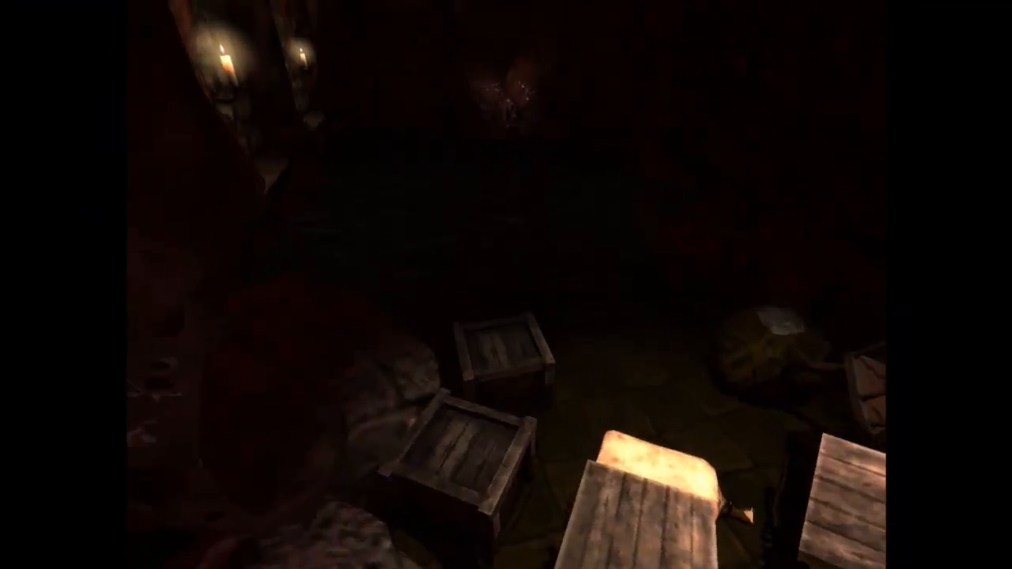
mouse_move(506, 285)
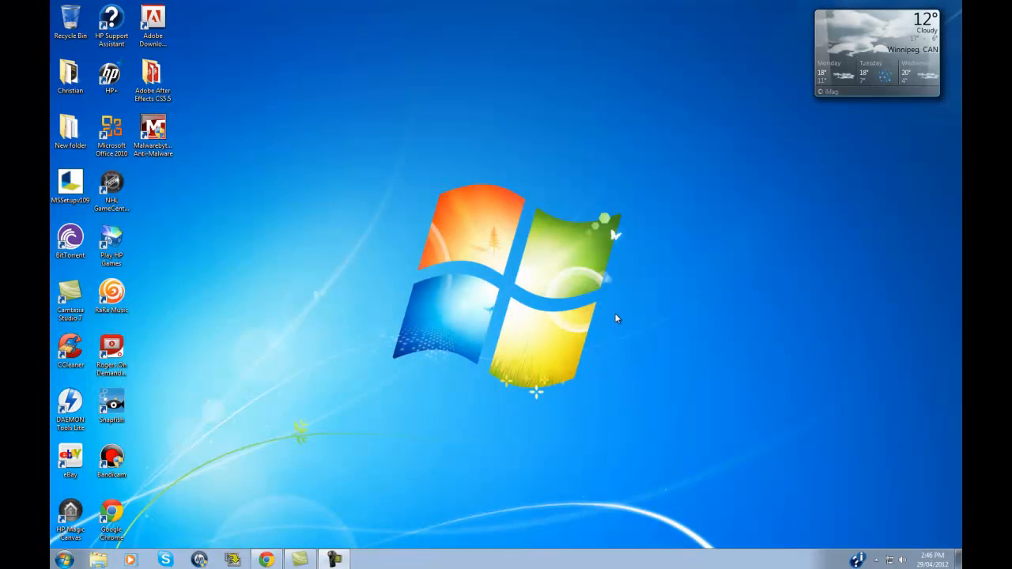
mouse_move(575, 310)
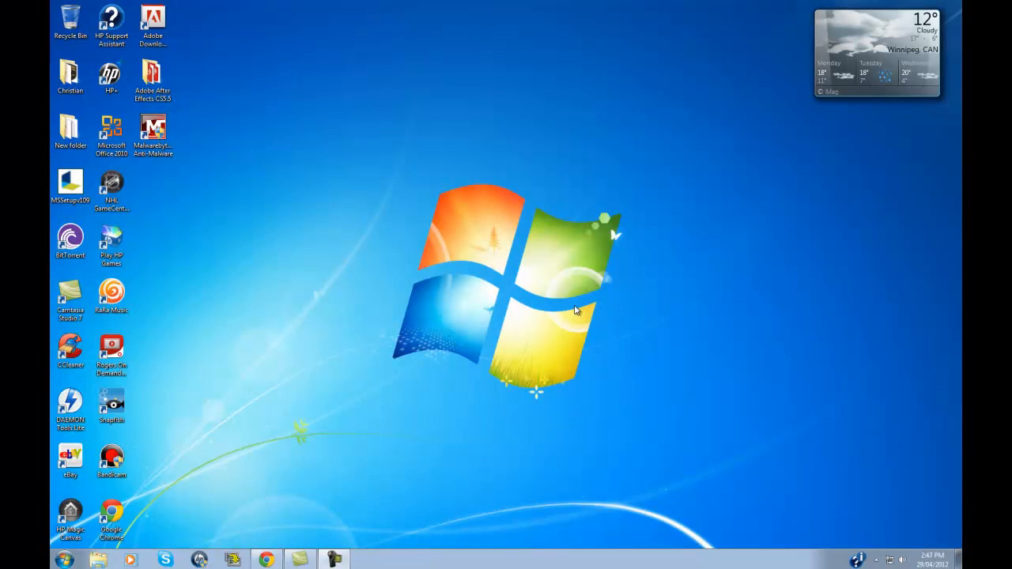
mouse_move(425, 131)
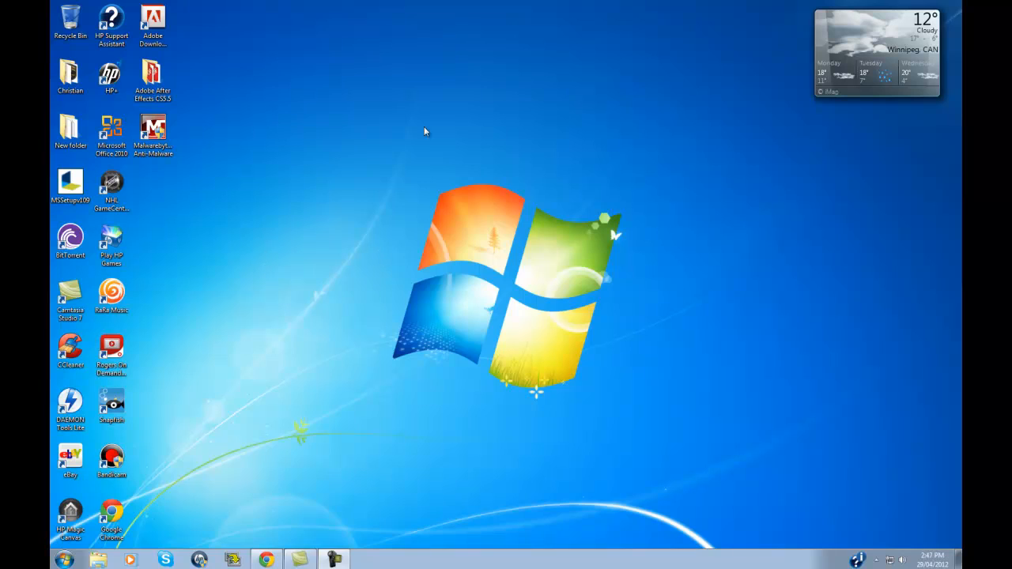
mouse_move(392, 308)
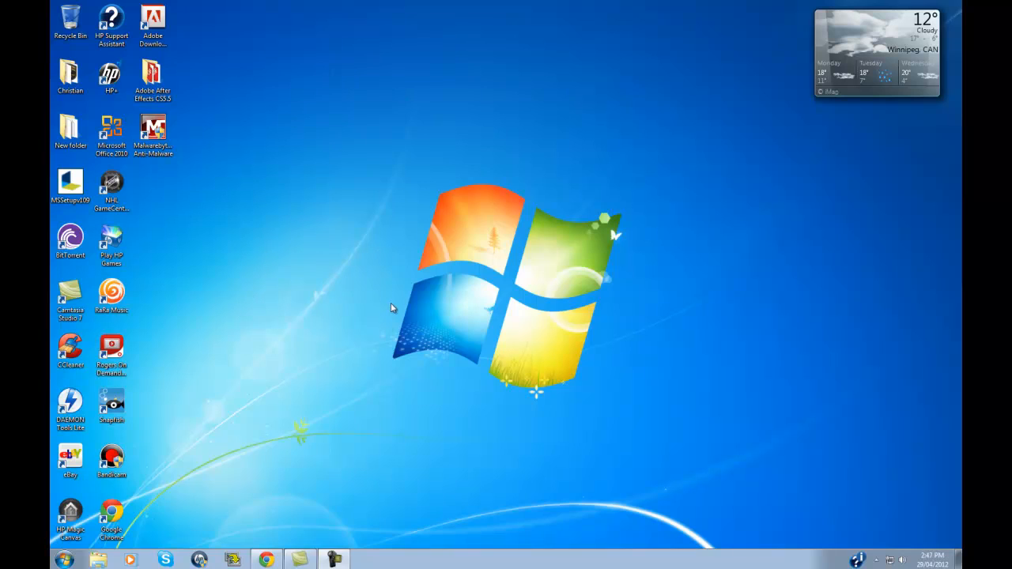
mouse_move(719, 395)
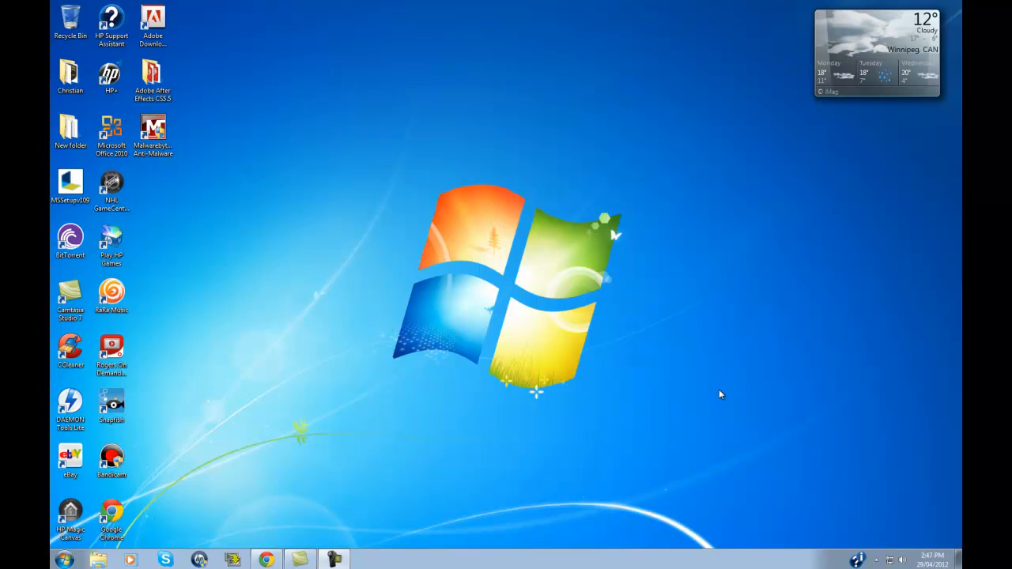
mouse_move(642, 364)
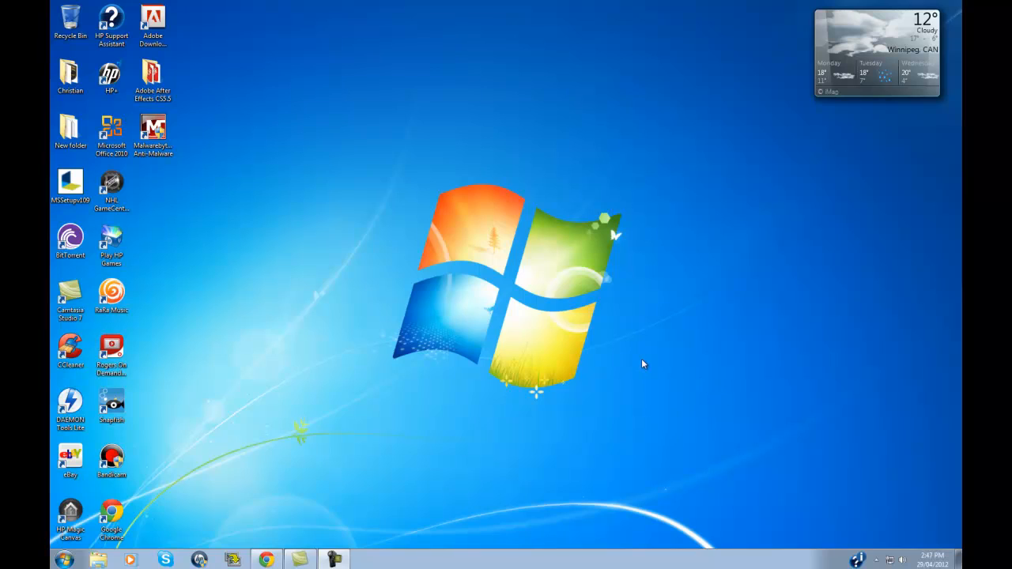
mouse_move(156, 493)
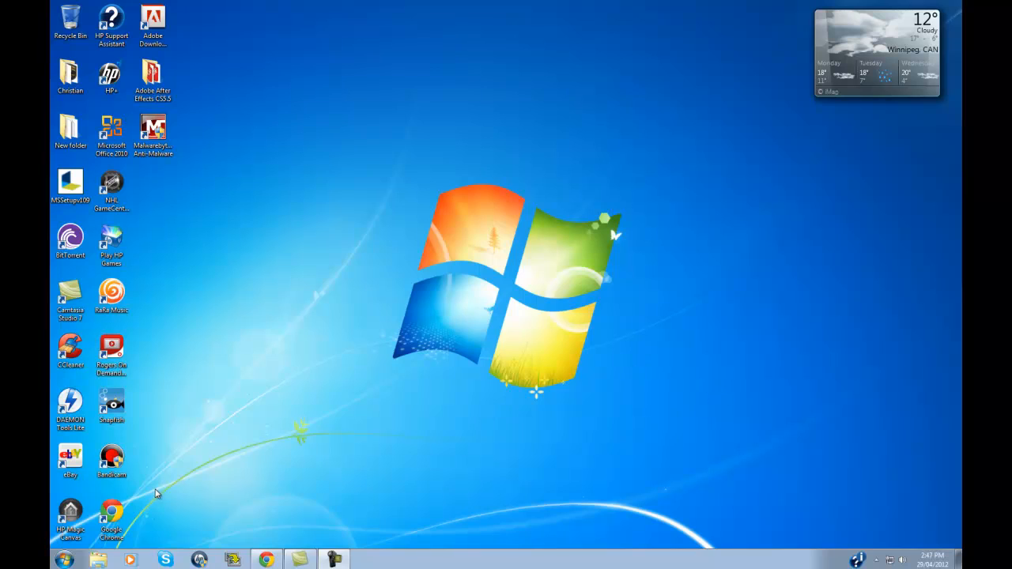
mouse_move(575, 354)
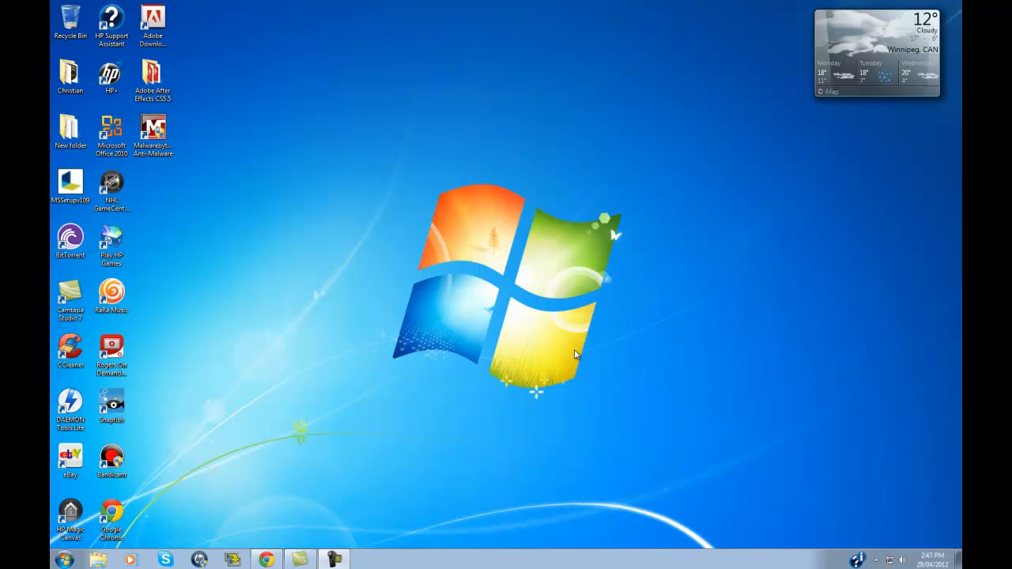
mouse_move(604, 308)
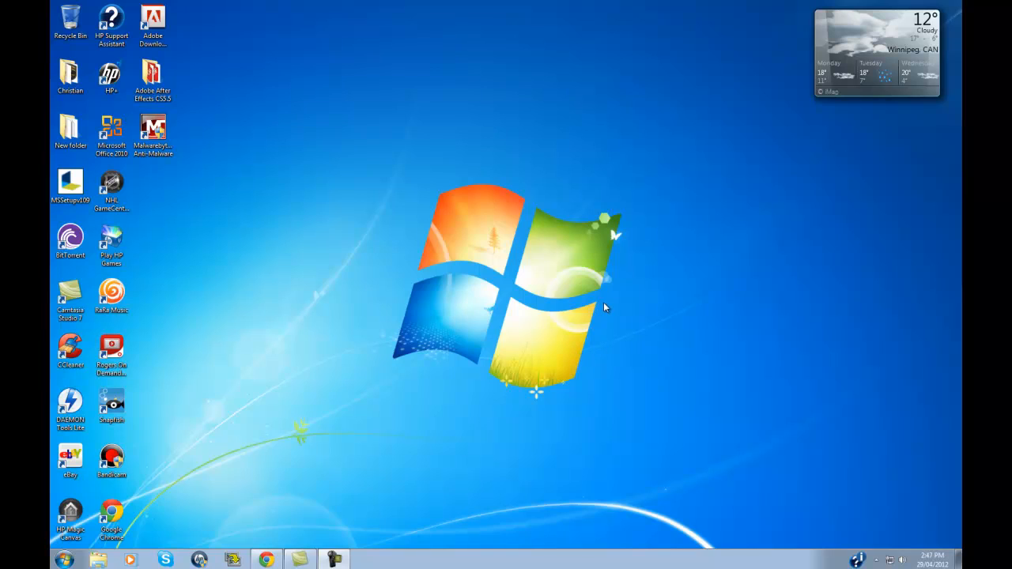
mouse_move(510, 377)
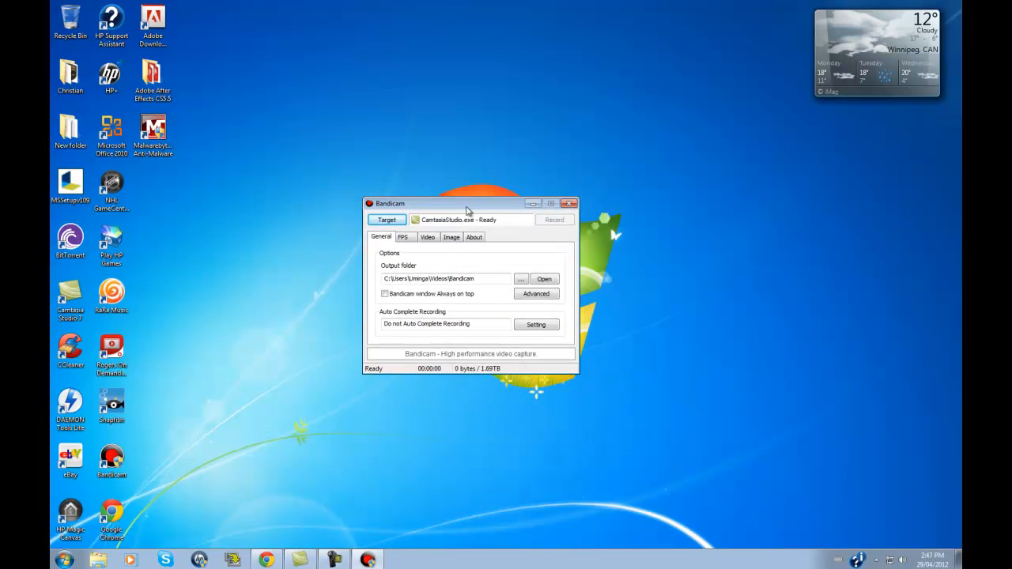
Step: Reposition the Bandicam window and bring up the Target menu of recording types
left_click_drag(467, 202, 493, 143)
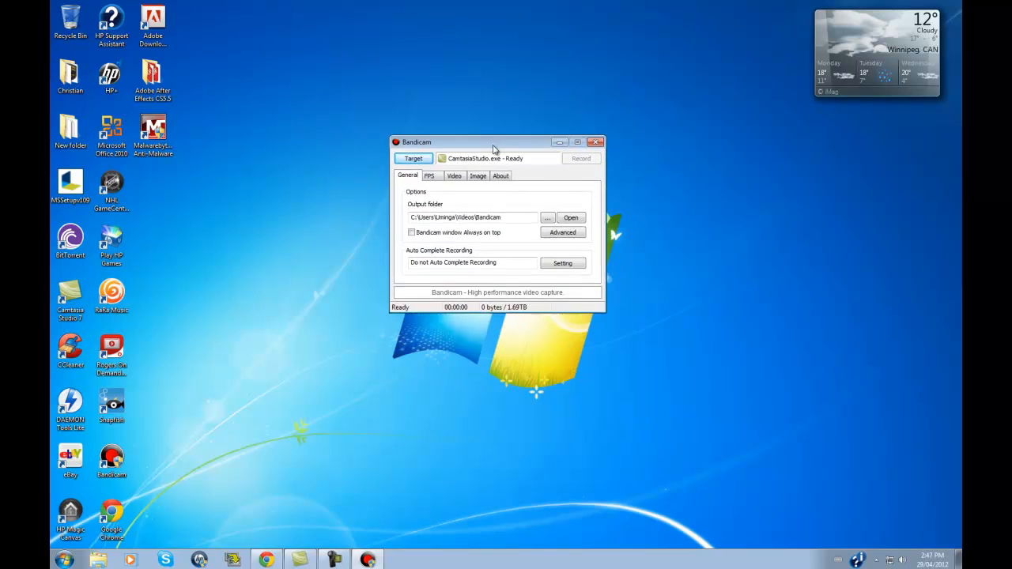
left_click_drag(493, 142, 487, 195)
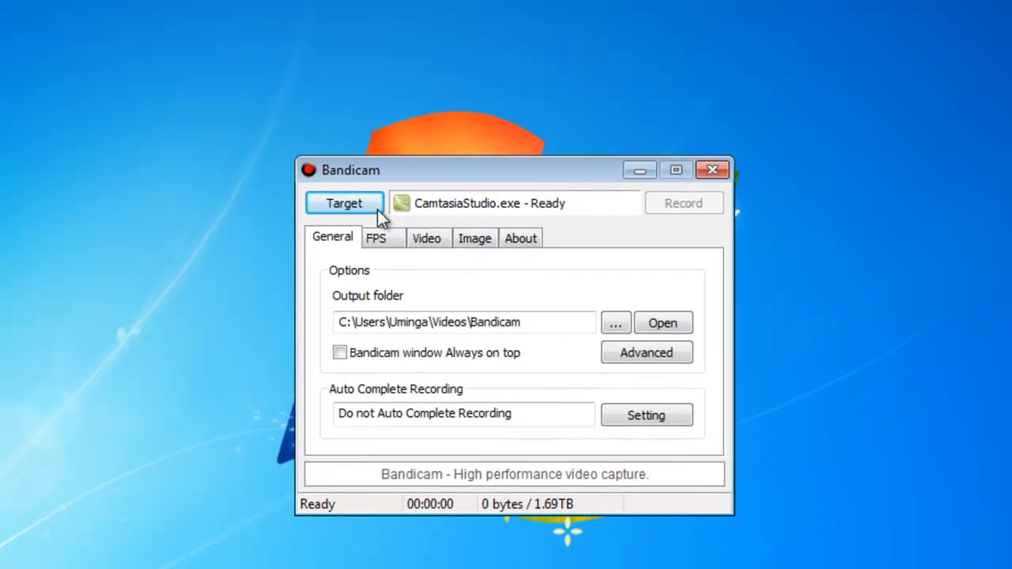
left_click(345, 203)
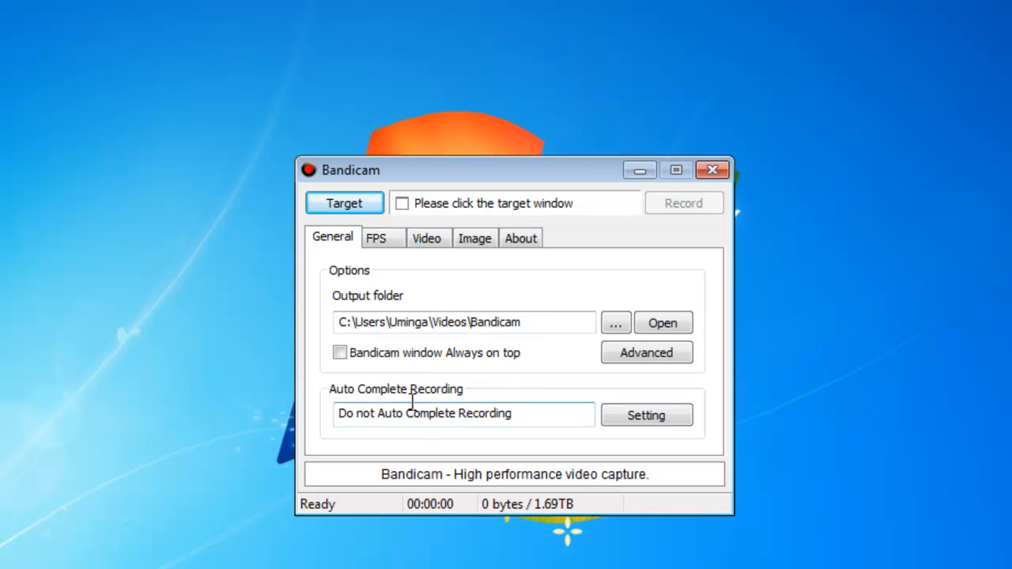
Step: Review the Image, FPS and General tabs, then set a 953x771 screen rectangle as the capture target
left_click(474, 238)
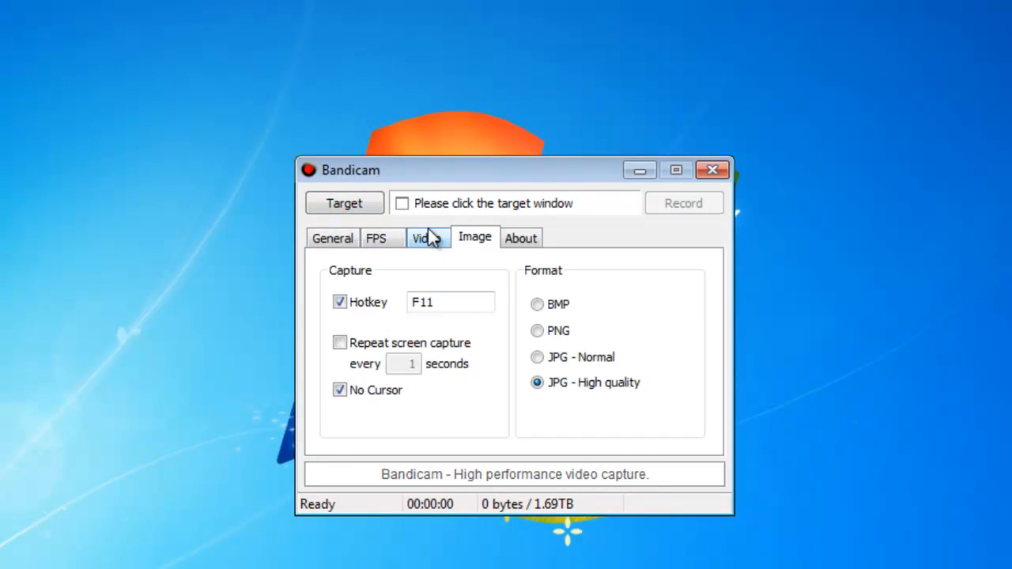
left_click(376, 237)
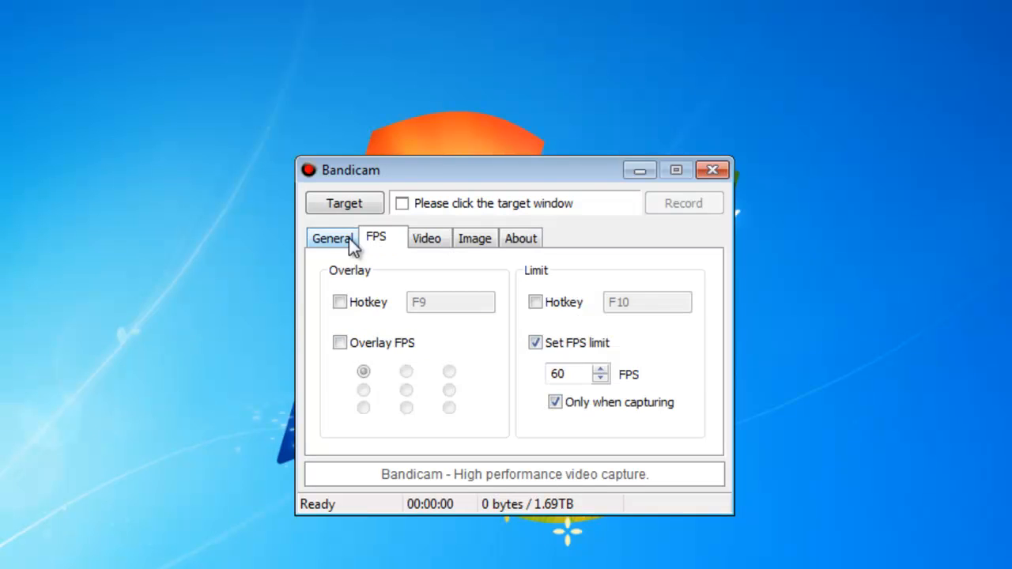
left_click(332, 237)
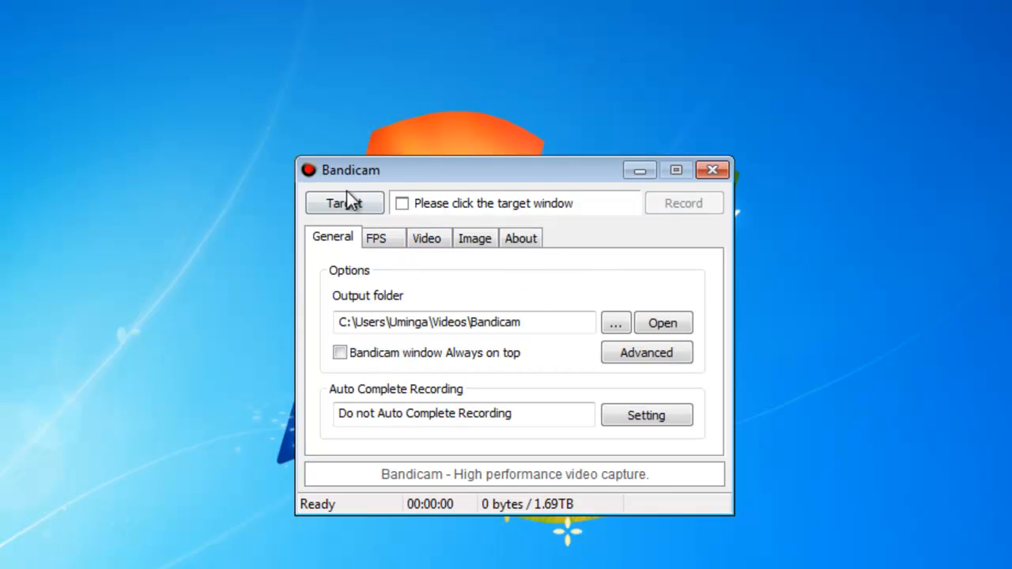
left_click(344, 203)
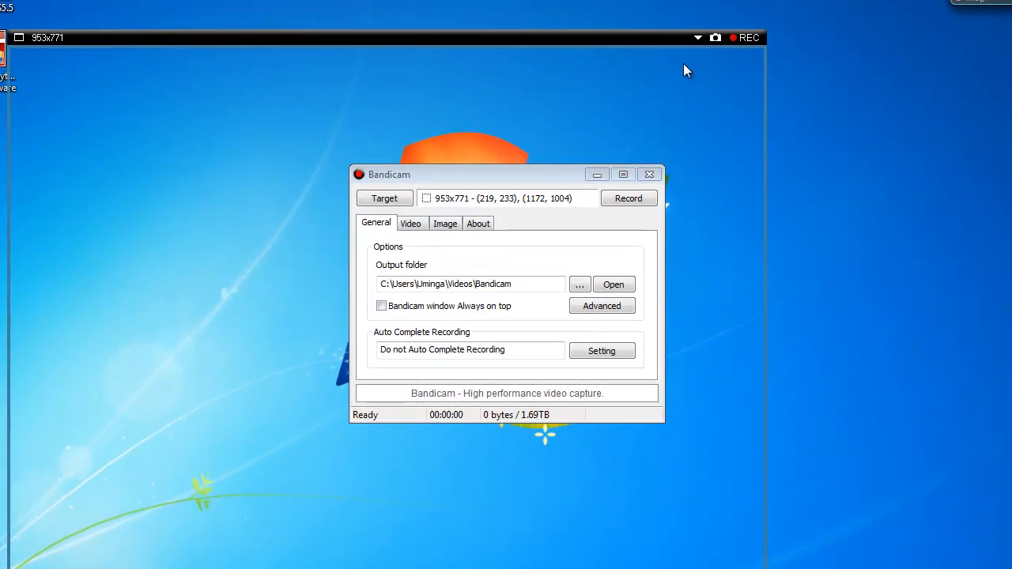
Step: Switch the recording target back to a DirectX/OpenGL game window
left_click(384, 198)
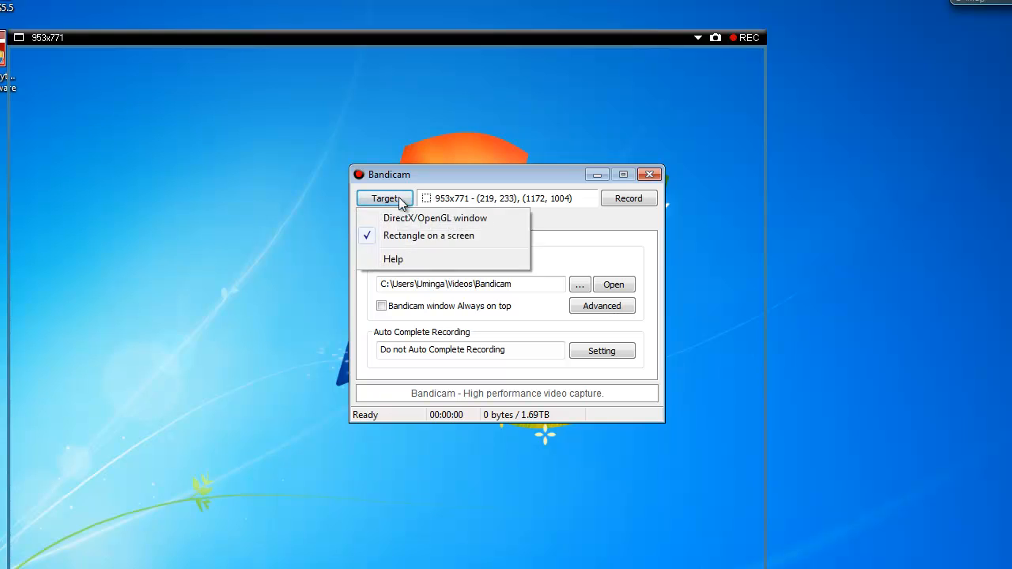
left_click(435, 218)
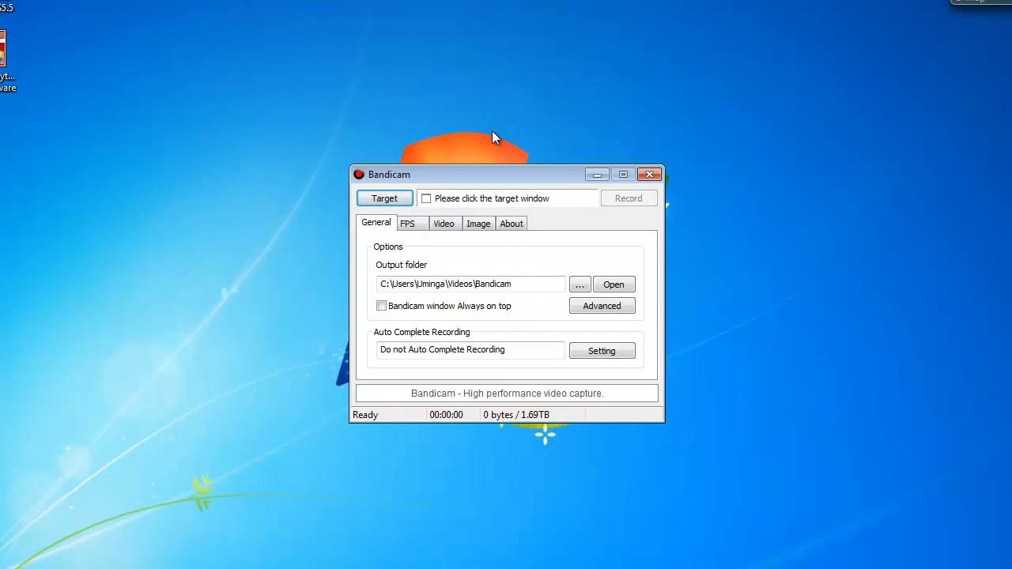
mouse_move(525, 191)
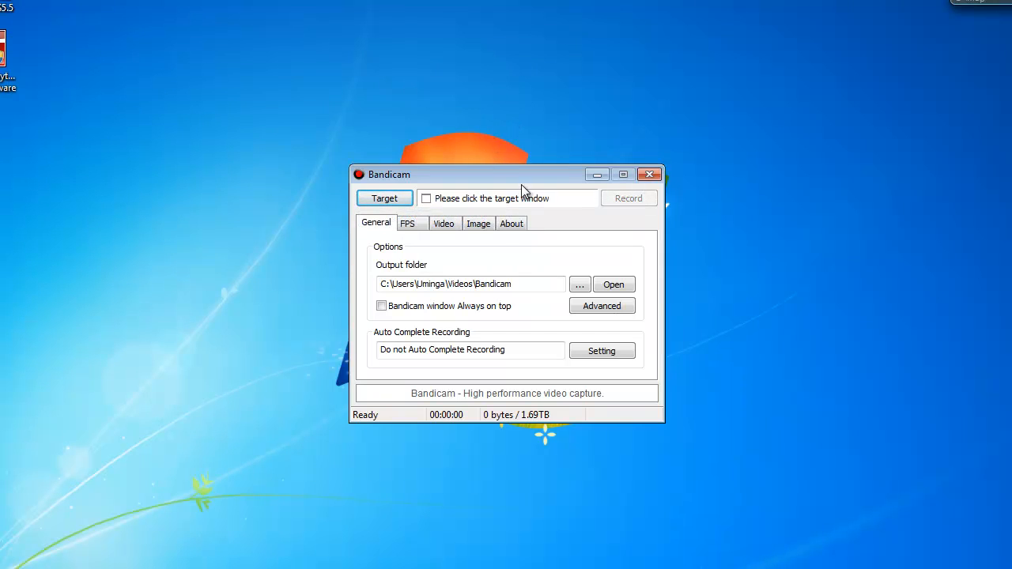
mouse_move(425, 219)
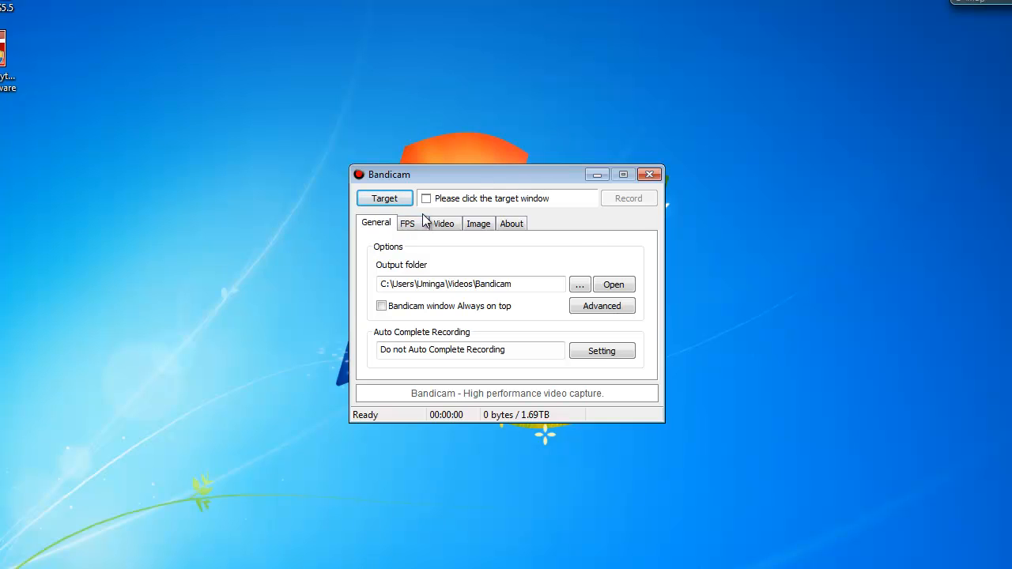
Step: Review the FPS settings (60 FPS limit when capturing) and move on to Video settings
left_click(408, 223)
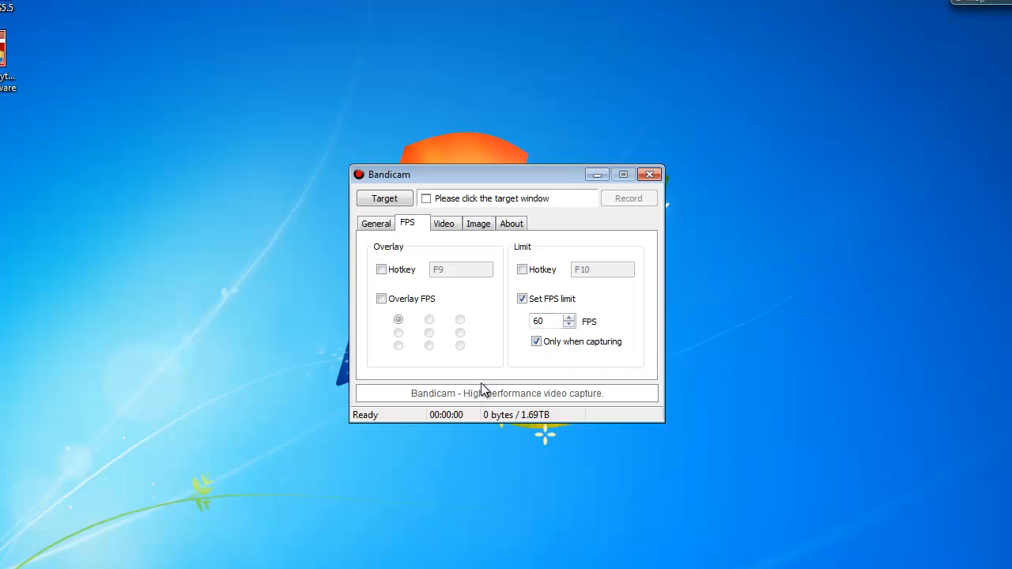
mouse_move(598, 403)
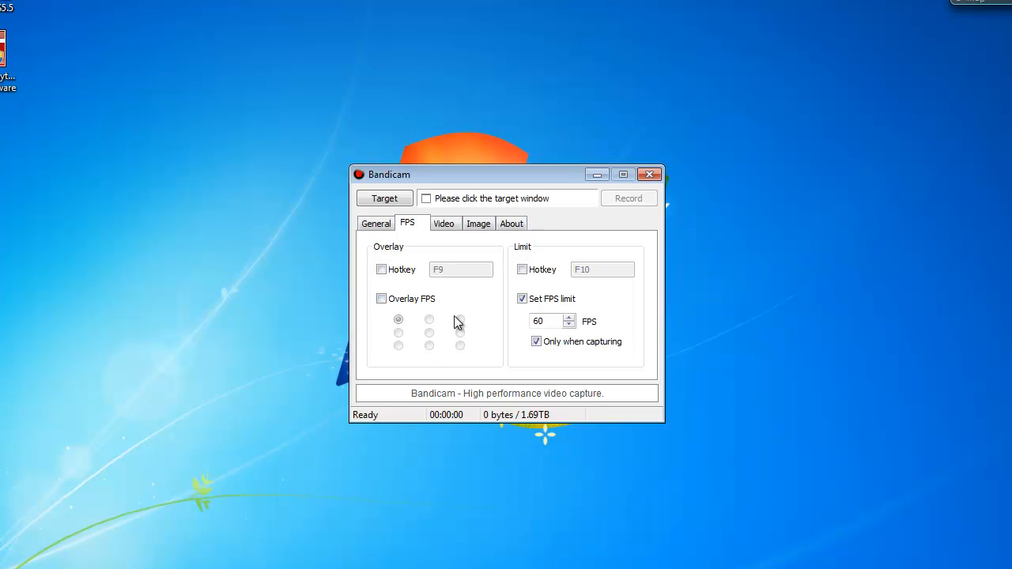
mouse_move(420, 313)
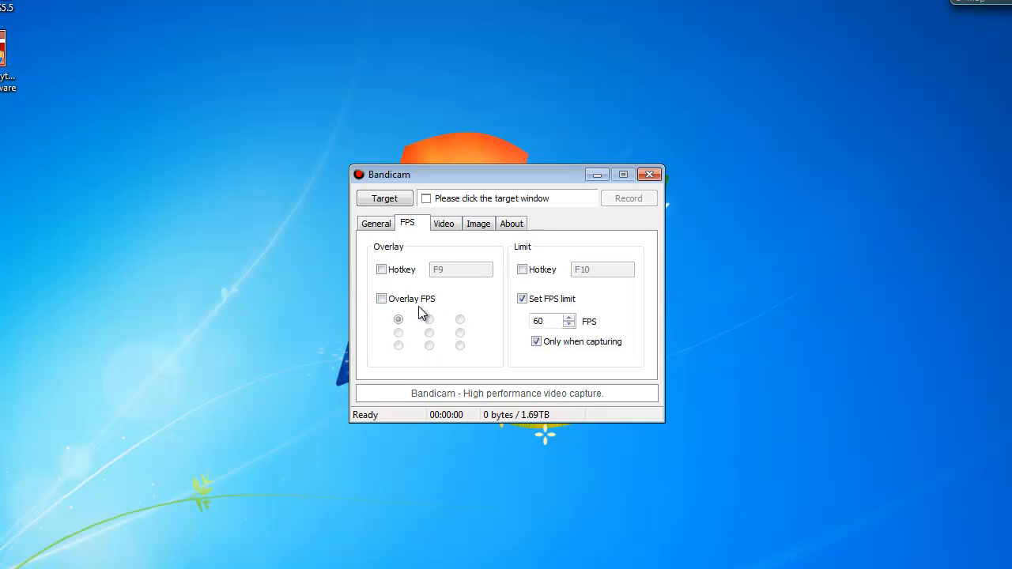
mouse_move(493, 240)
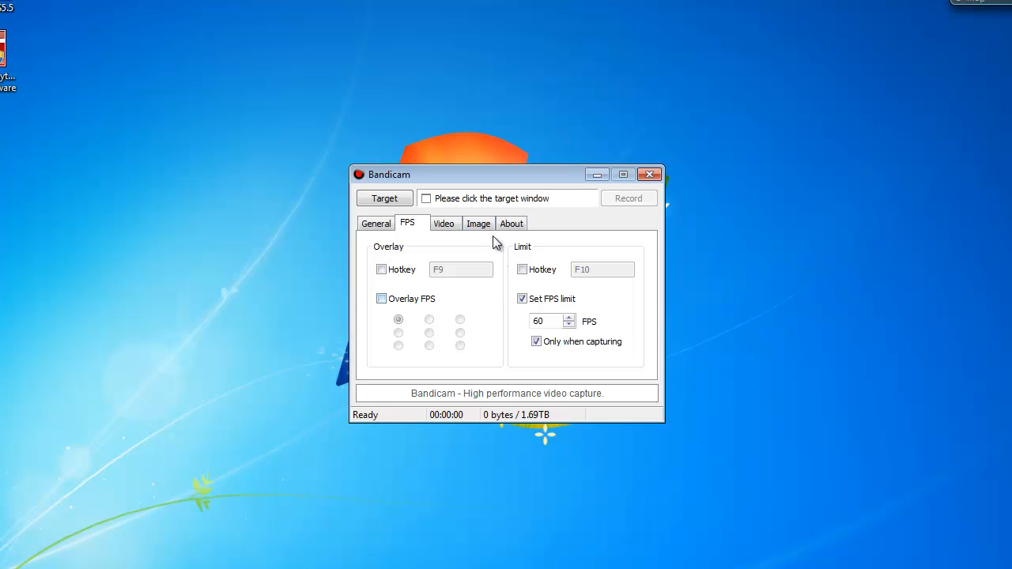
mouse_move(442, 223)
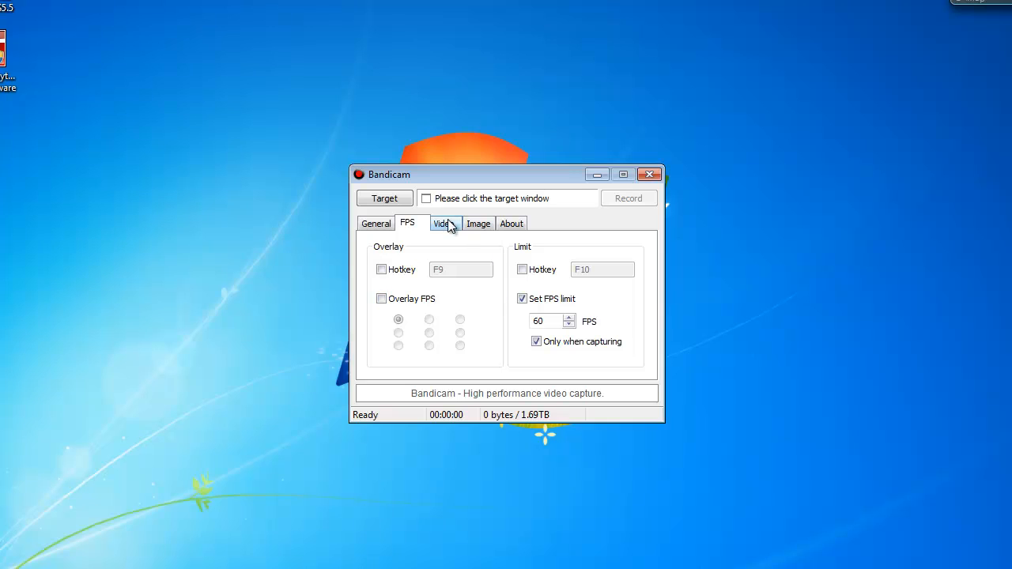
left_click(443, 223)
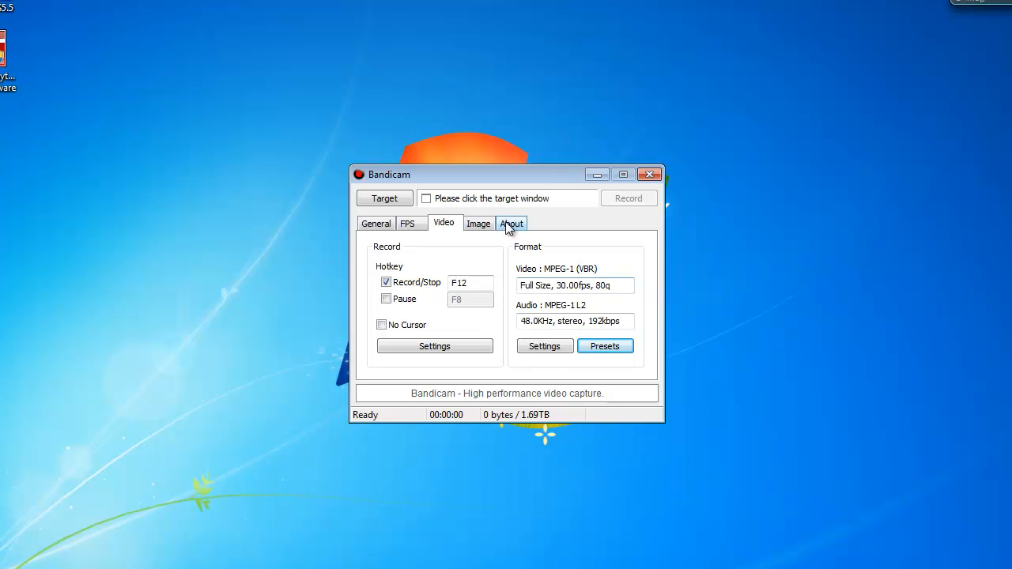
Step: Review the Image settings (F11 hotkey, high-quality JPG) and return to the Video settings
left_click(478, 223)
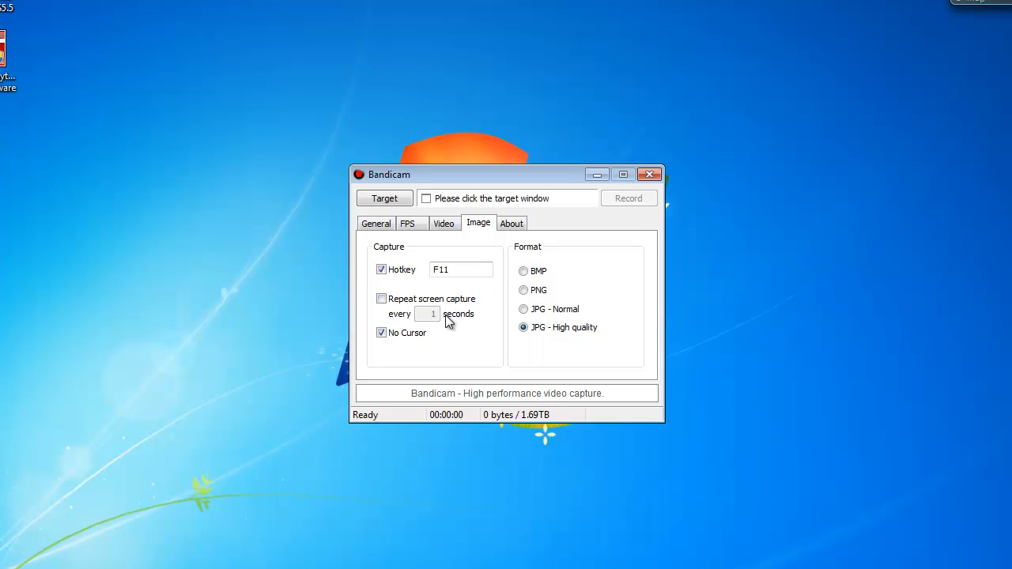
mouse_move(468, 264)
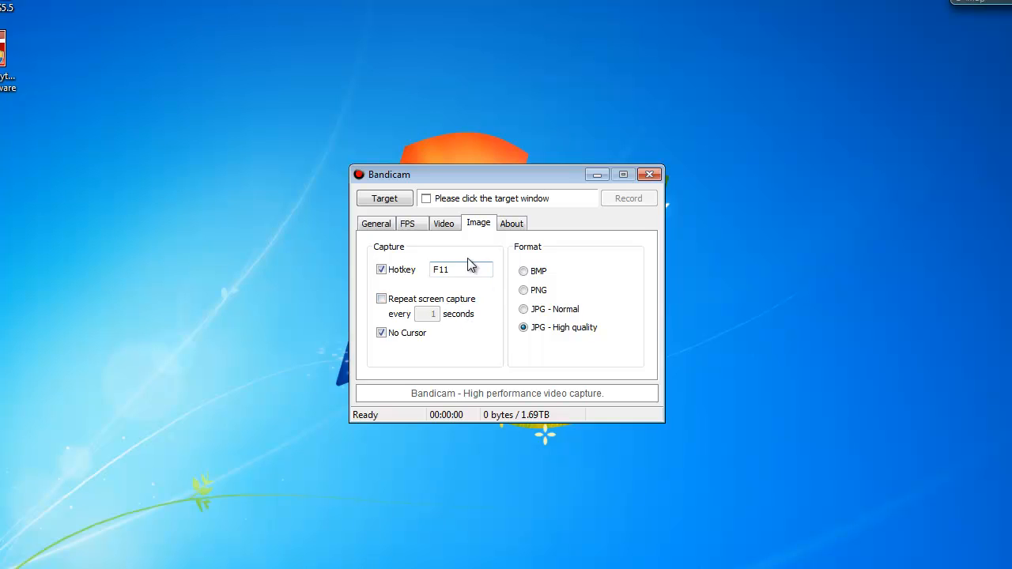
mouse_move(567, 261)
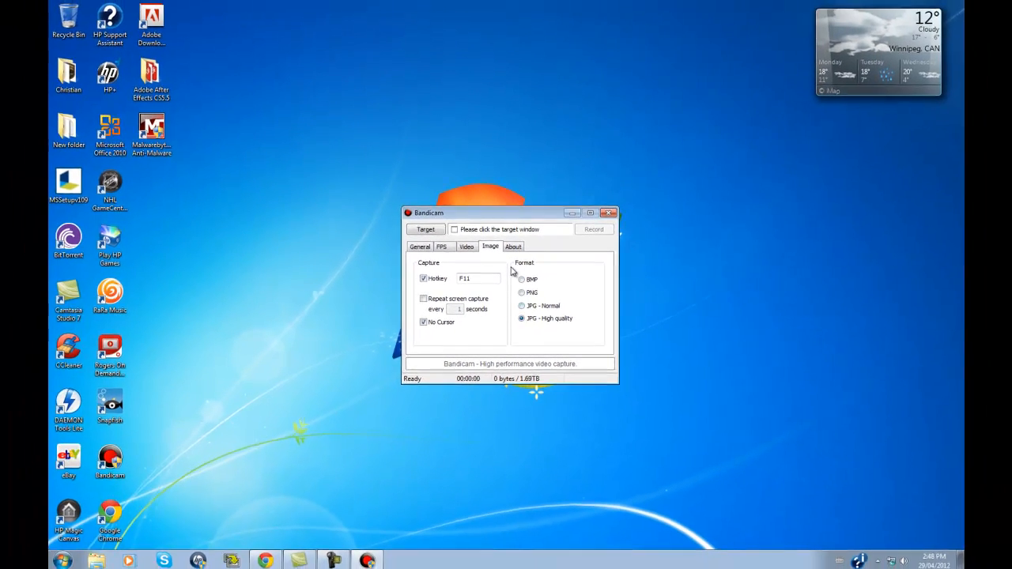
left_click(466, 246)
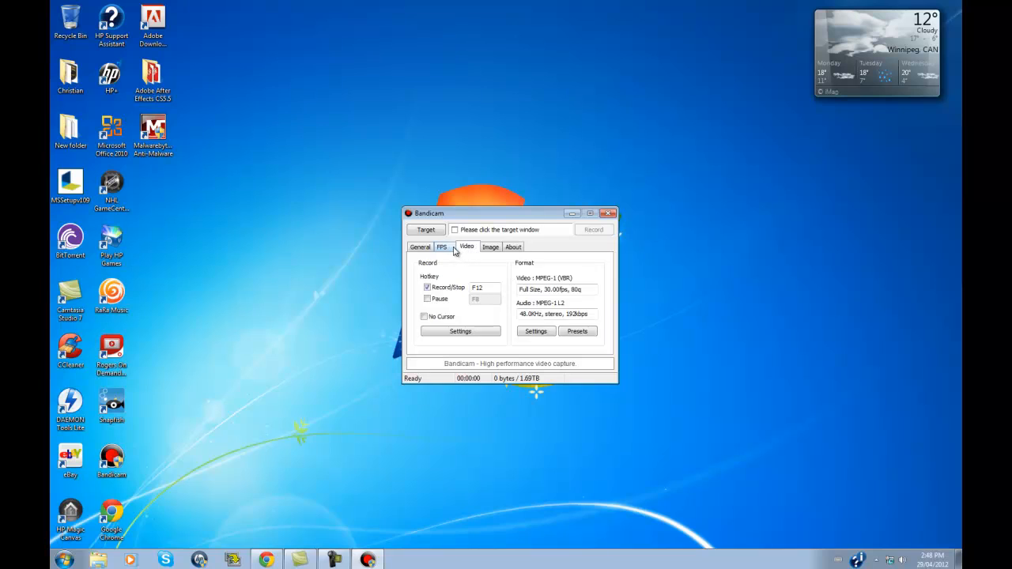
Step: Close the Bandicam window, leaving only the Windows desktop
left_click(420, 247)
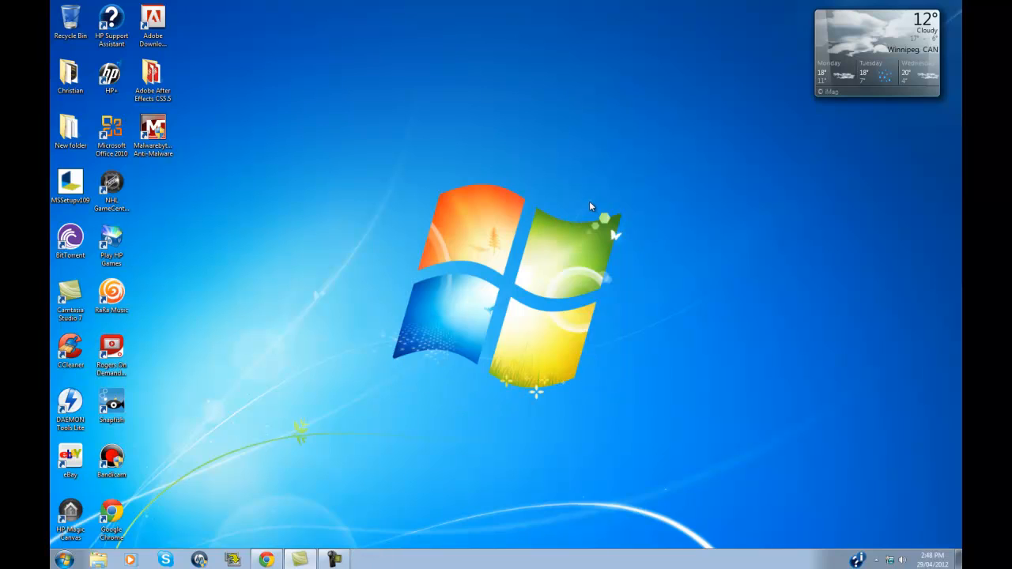
mouse_move(577, 215)
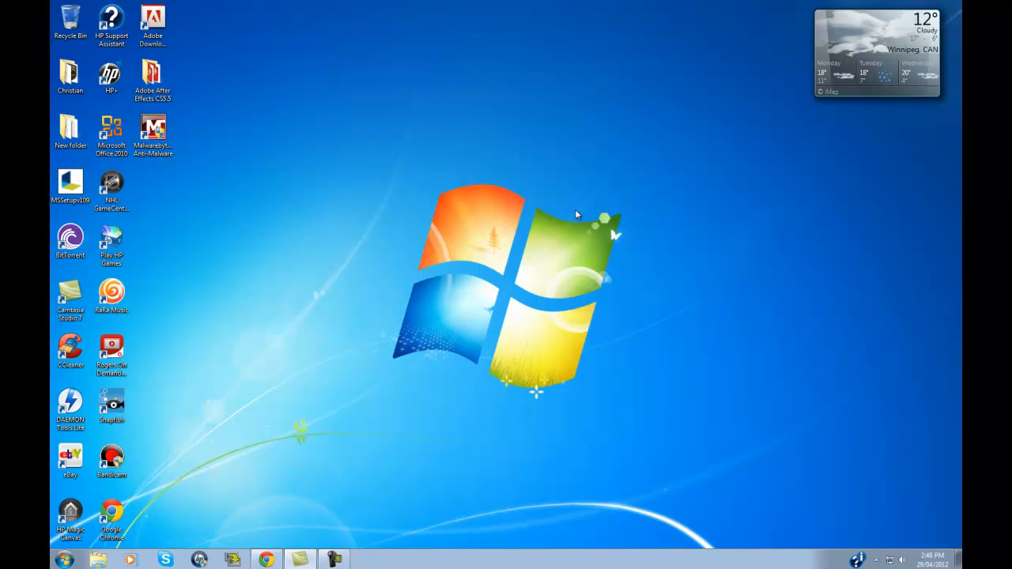
mouse_move(598, 243)
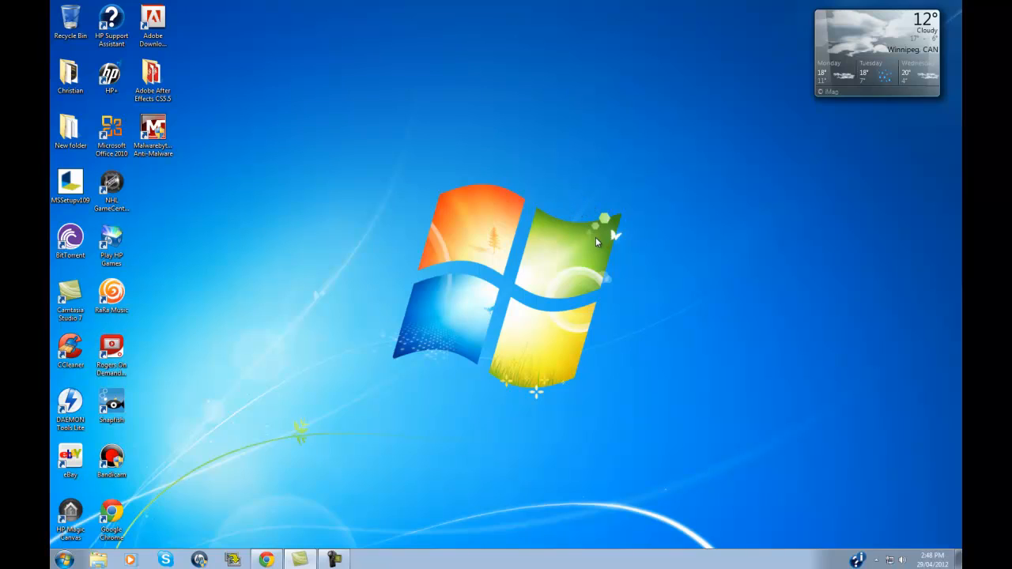
mouse_move(582, 262)
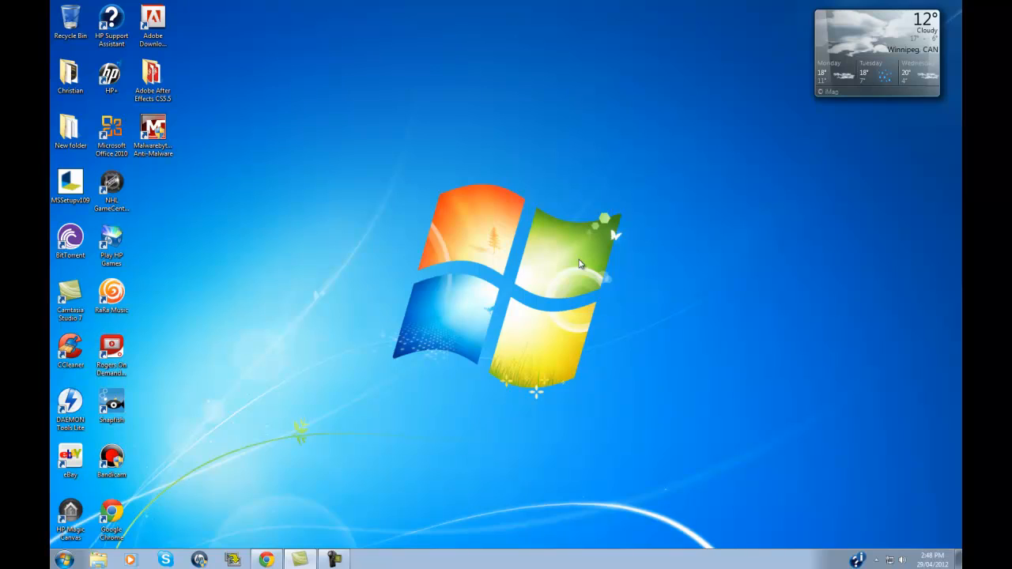
mouse_move(572, 281)
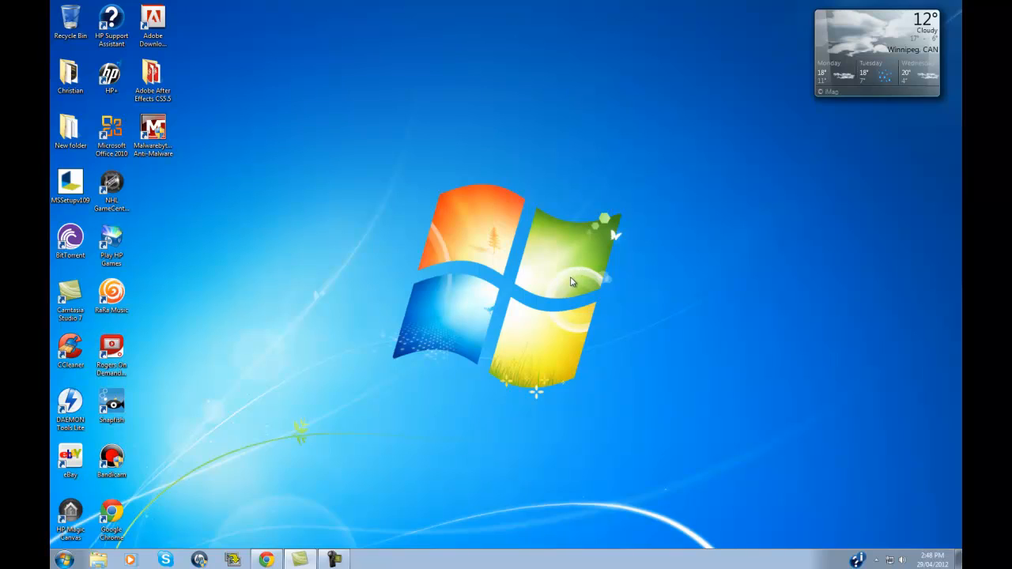